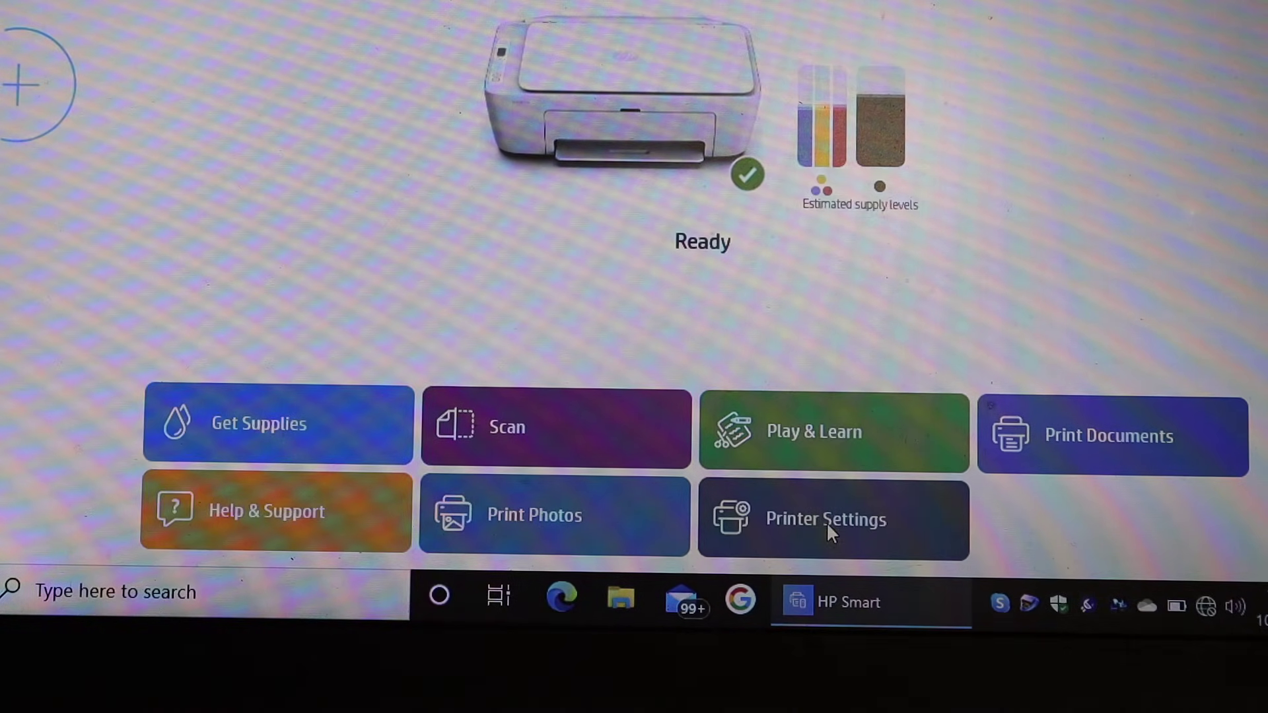
Go from the home screen's Printer Settings to the Print Quality Tools page
{"action": "left_click", "coordinate": [828, 528]}
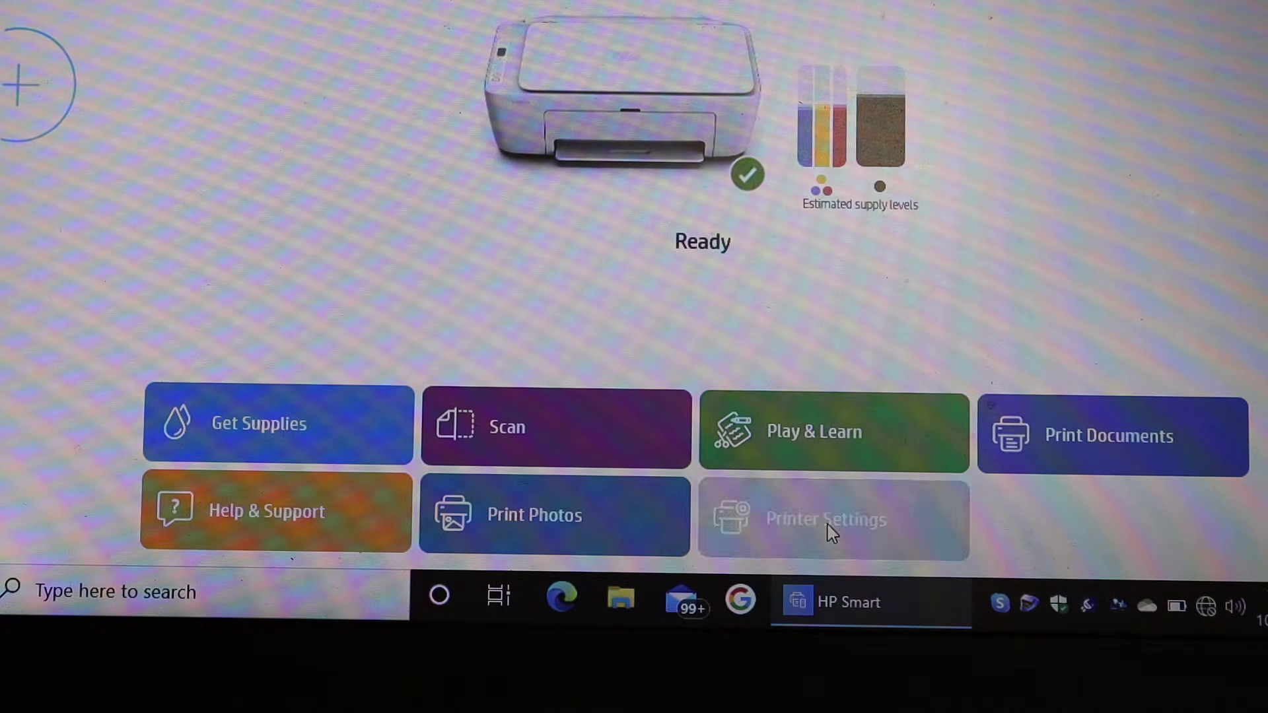
{"action": "left_click", "coordinate": [827, 519]}
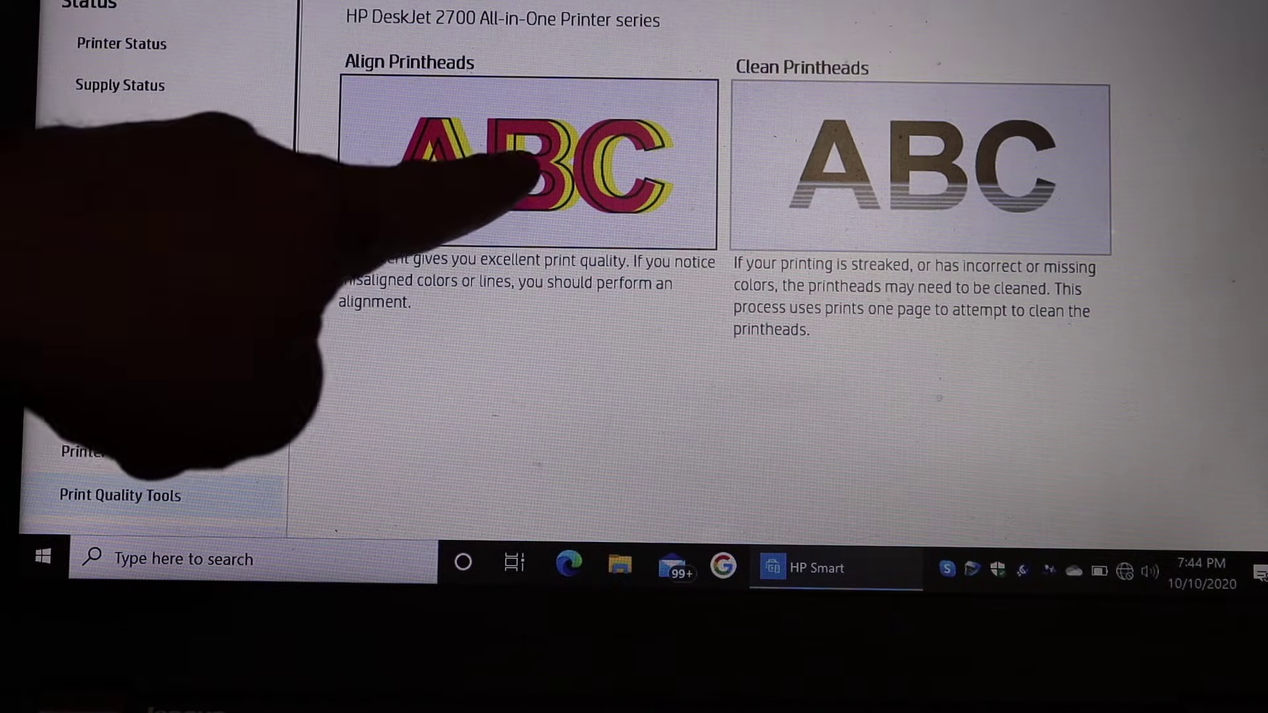
Start printhead alignment and print the alignment page for the DeskJet 2700
{"action": "left_click", "coordinate": [535, 161]}
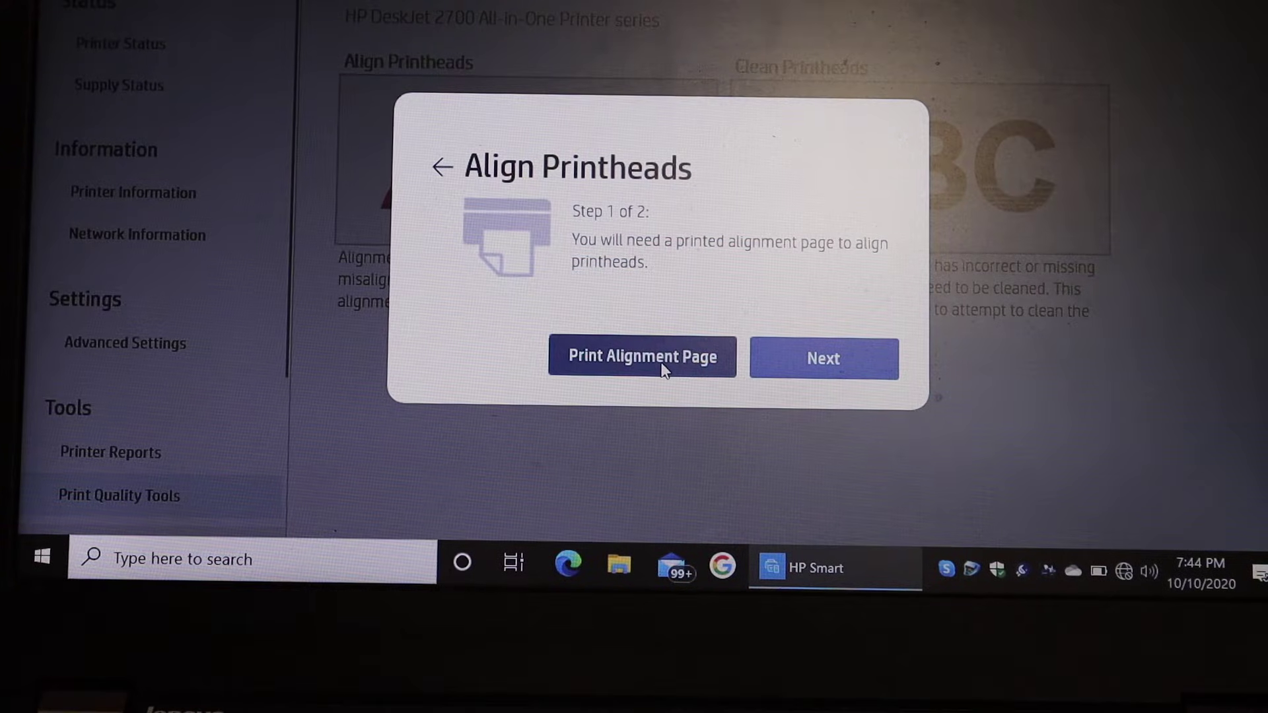
{"action": "left_click", "coordinate": [642, 356]}
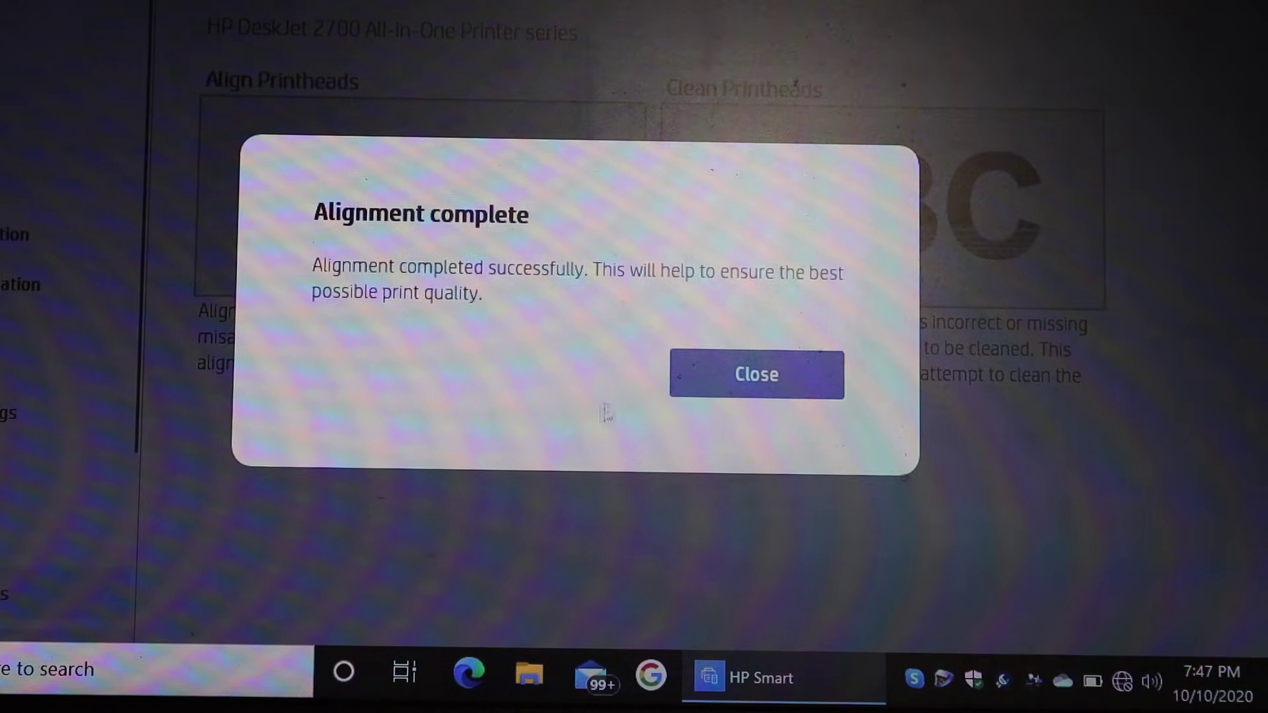
Close the alignment success dialog
{"action": "left_click", "coordinate": [756, 374]}
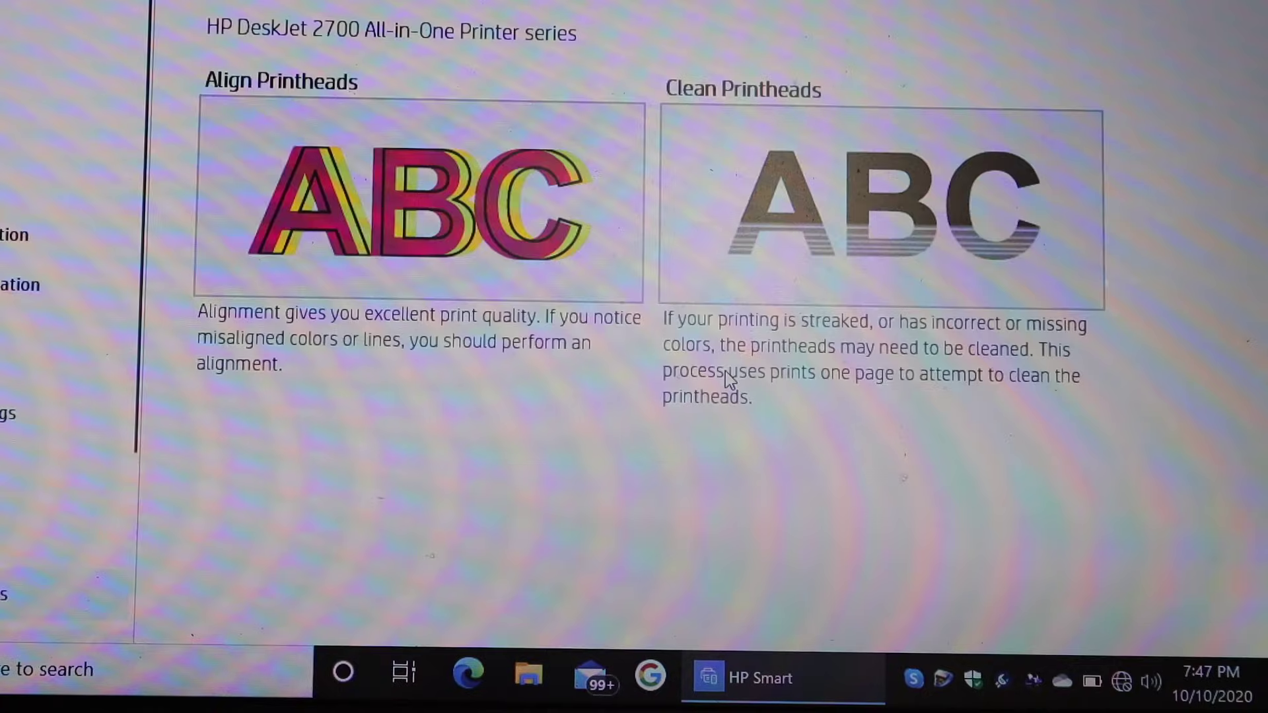
{"action": "mouse_move", "coordinate": [609, 443]}
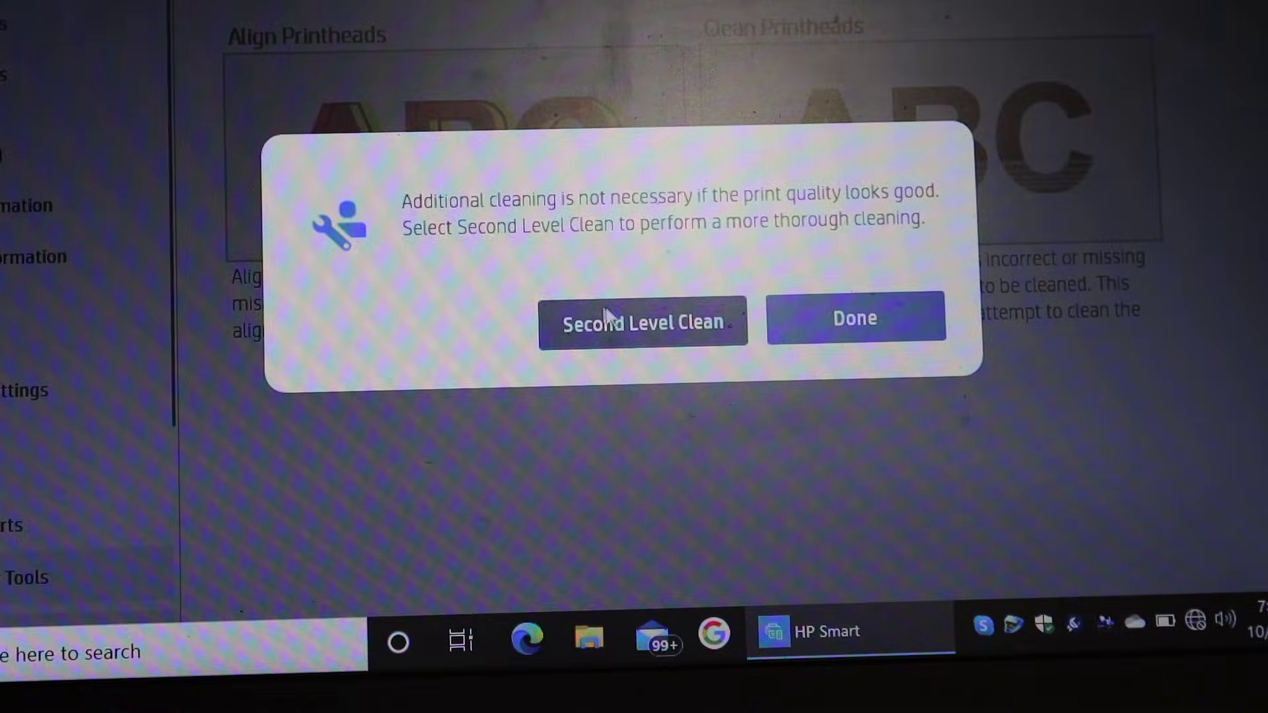
Finish cleaning without a second-level clean and close the cleaning complete notice
{"action": "left_click", "coordinate": [645, 322]}
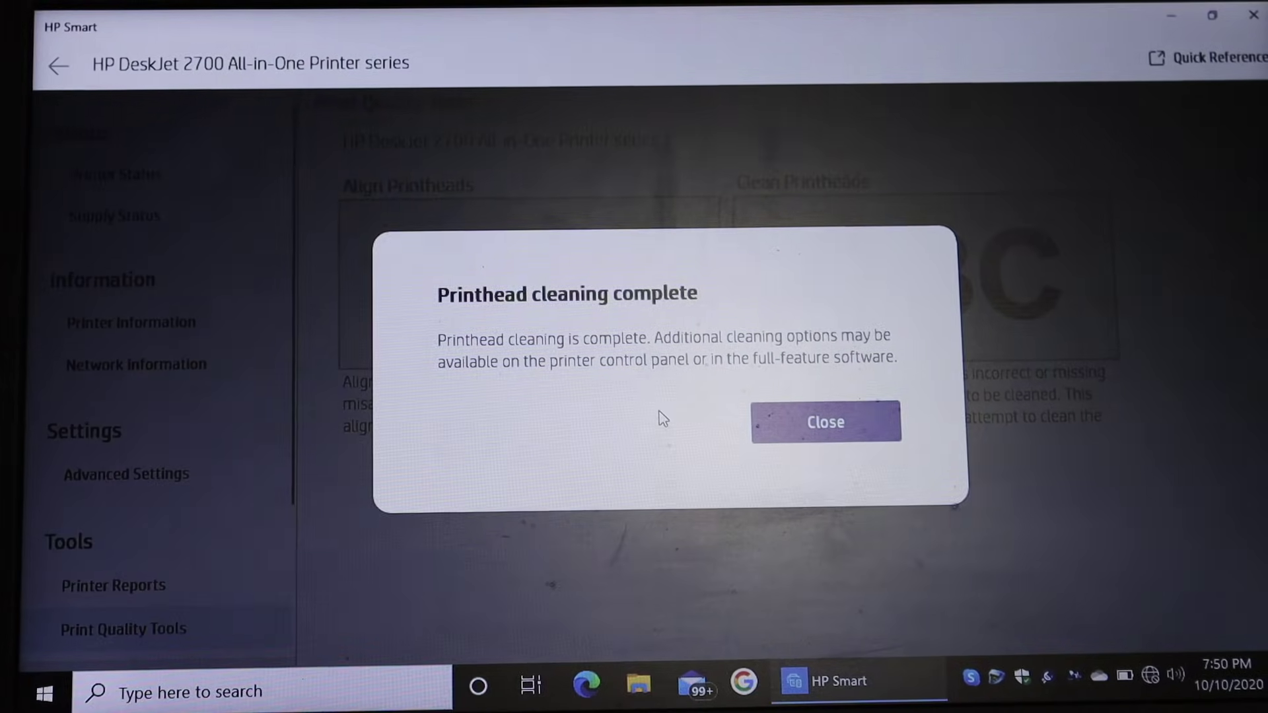
{"action": "left_click", "coordinate": [825, 422]}
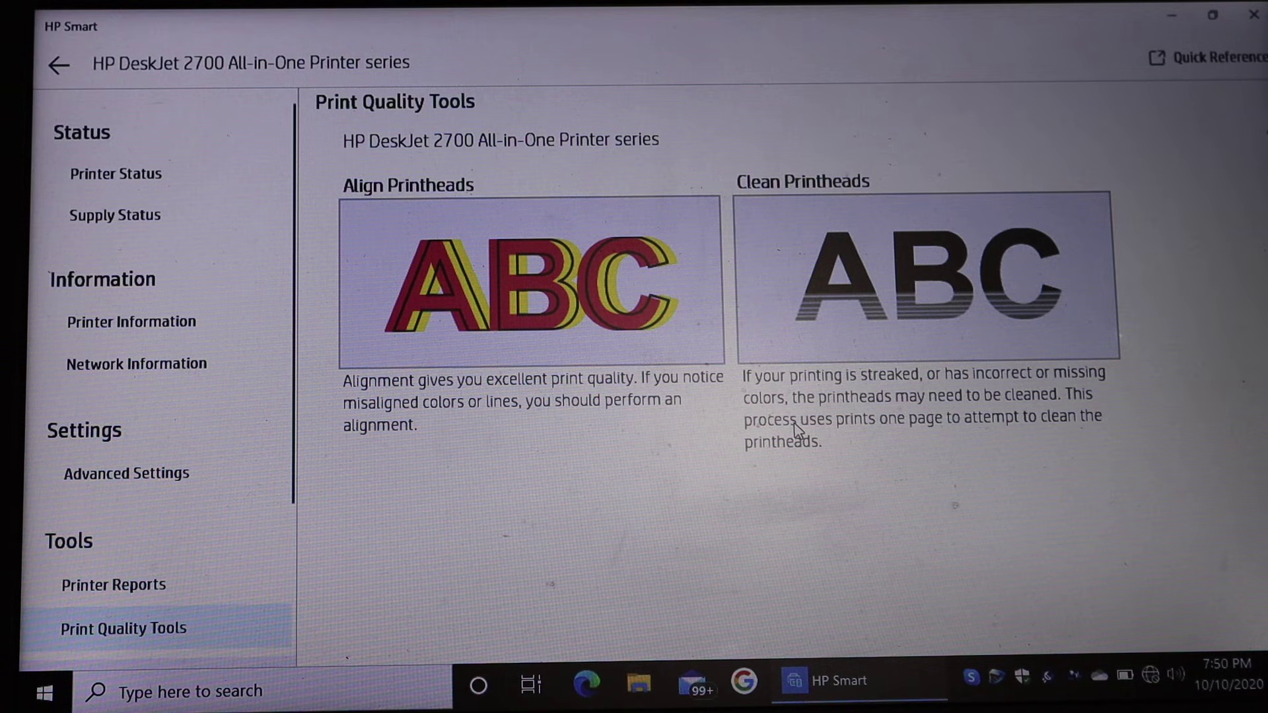